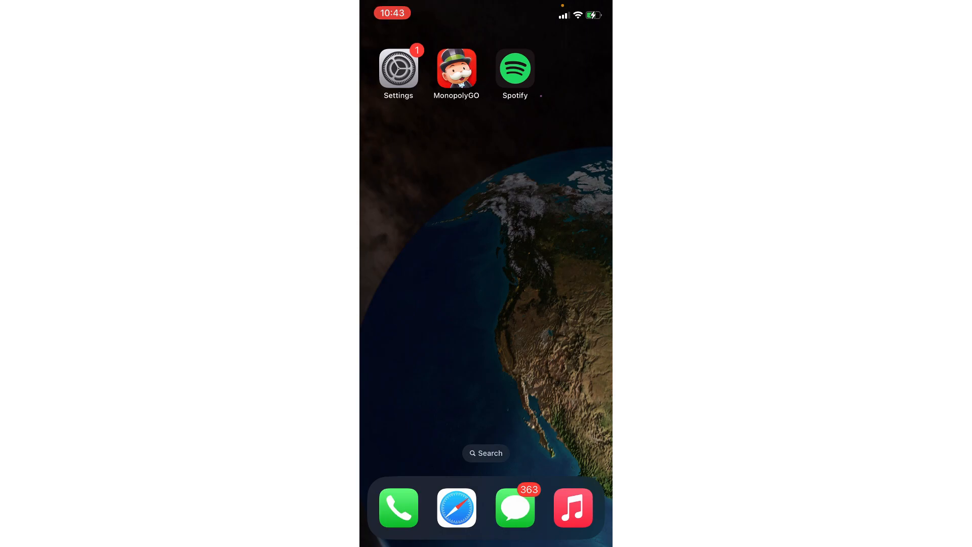
# - View Spotify's storage page with Offload/Delete options in Settings, then return Home
pyautogui.click(398, 67)
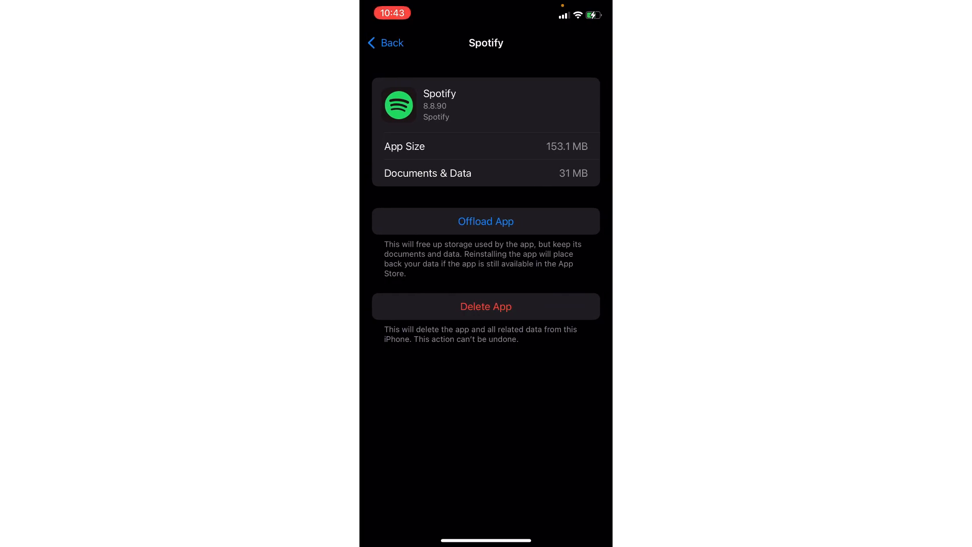
pyautogui.click(485, 306)
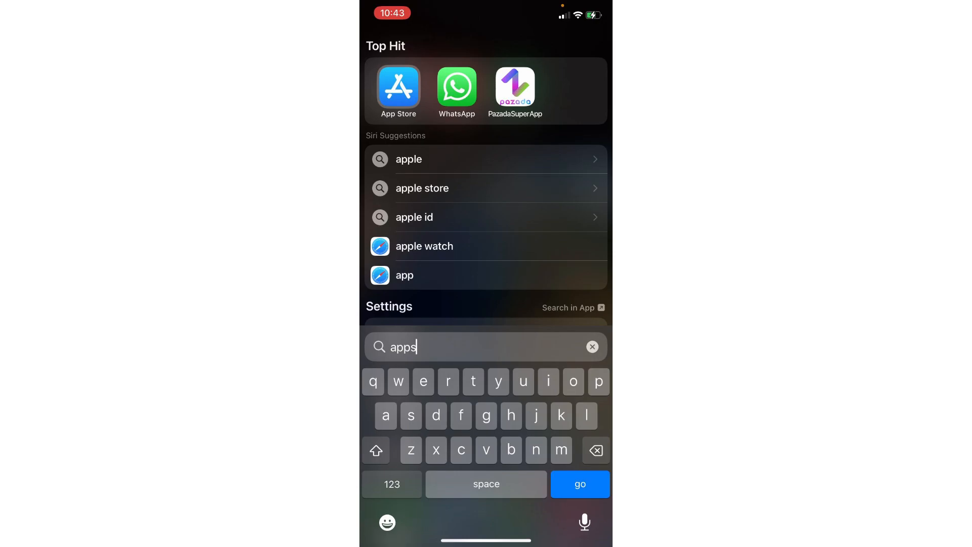
# - Search the App Store for 'spotify' and open the Spotify – Music and Podcasts page
pyautogui.click(398, 88)
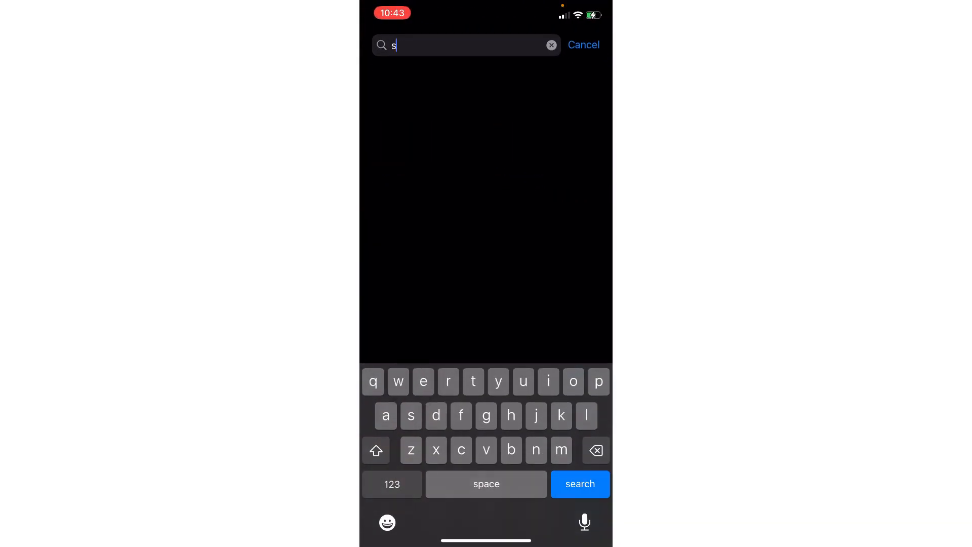
pyautogui.write('potify')
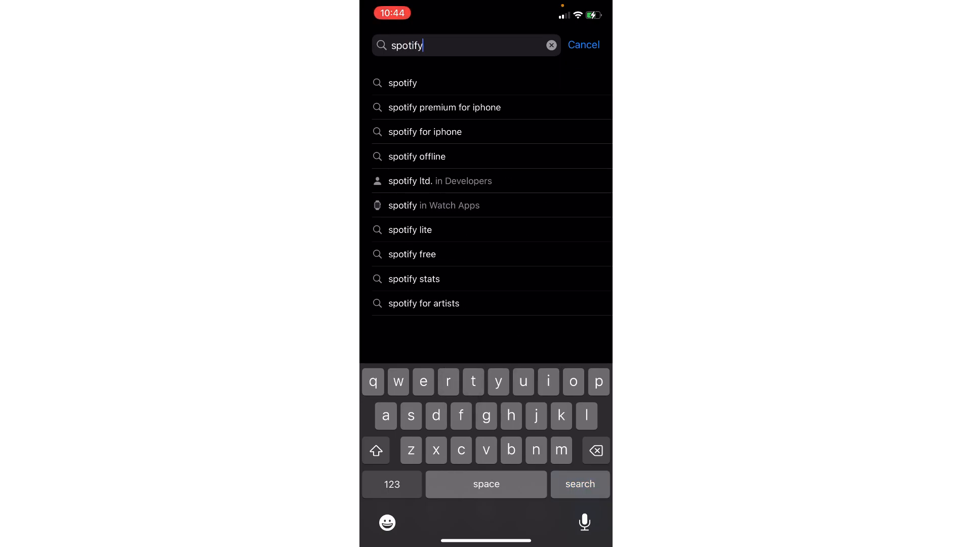
pyautogui.click(579, 484)
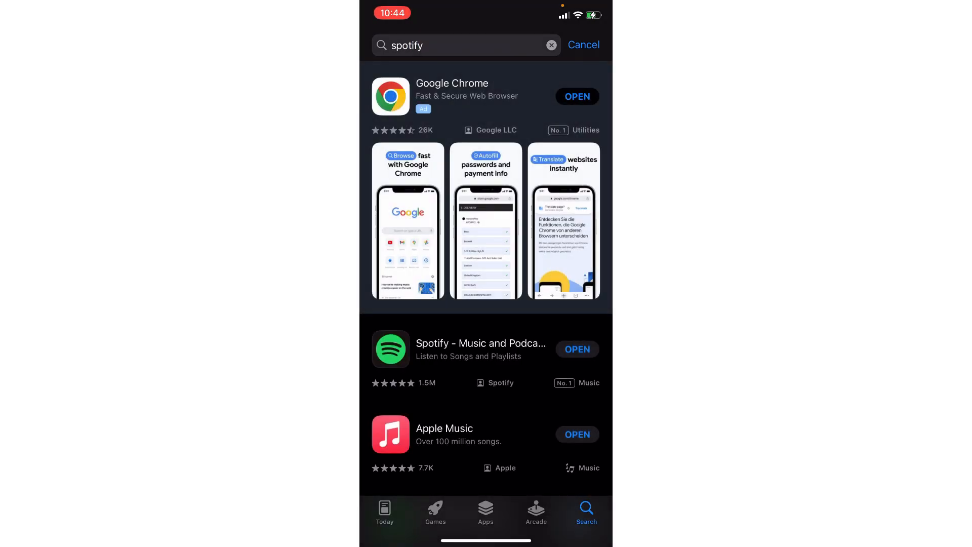
pyautogui.click(480, 349)
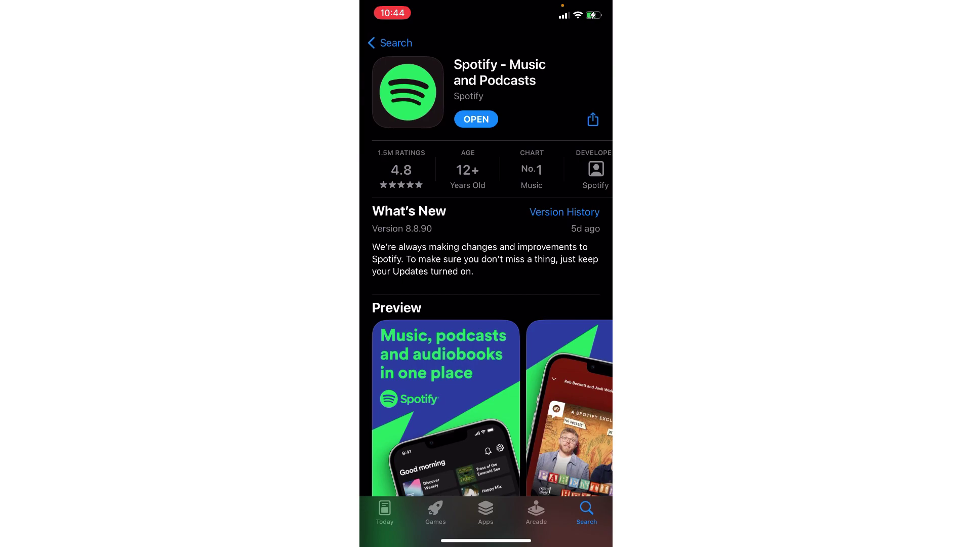